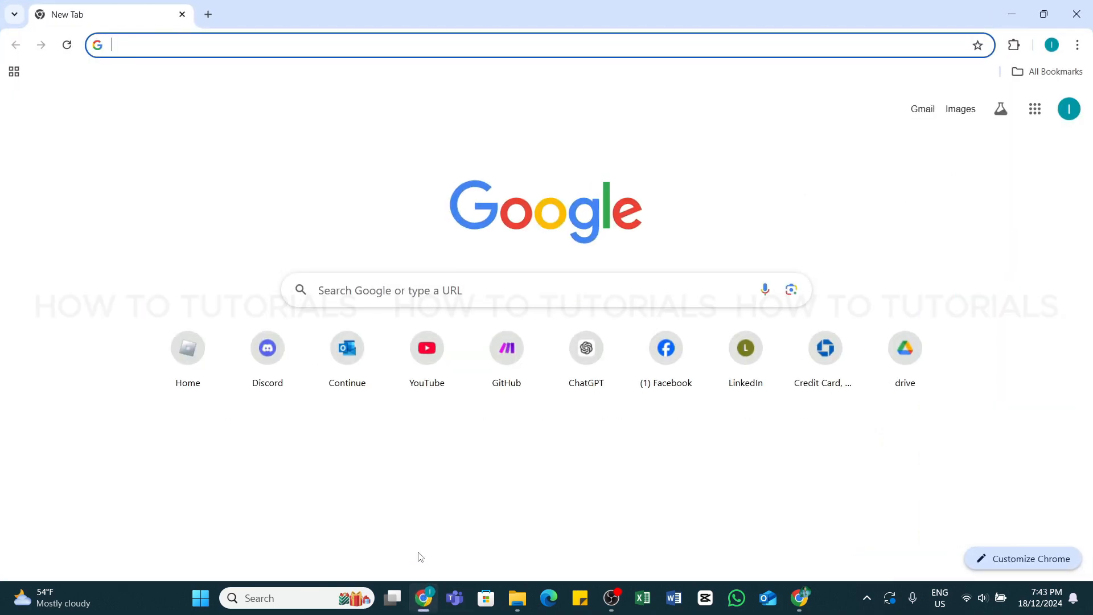
mouse_move(422, 511)
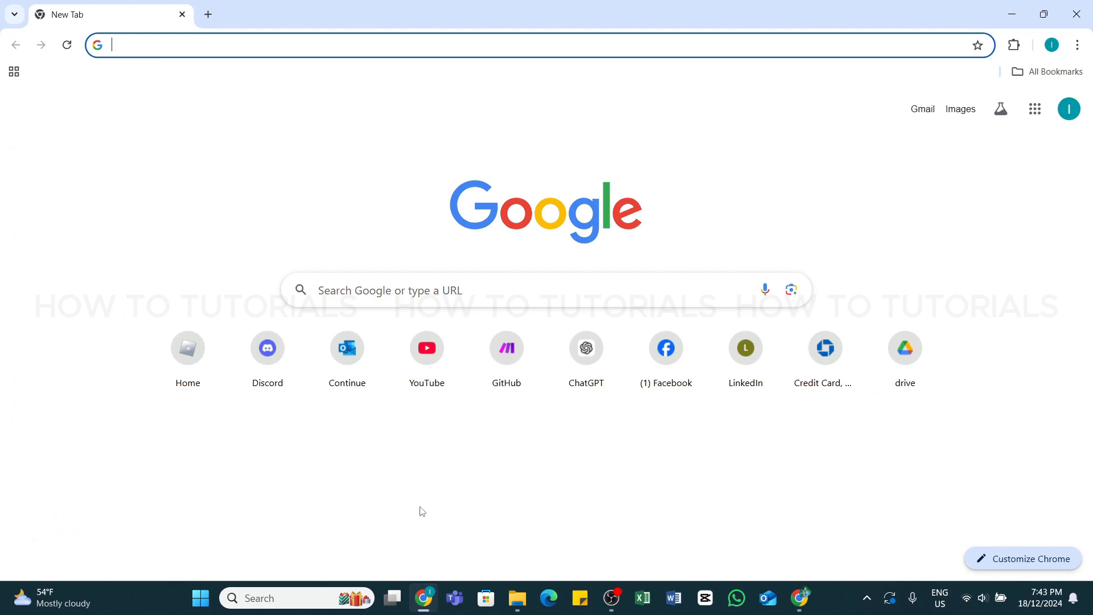
Load suno.com in a new Chrome tab
text(suno.com)
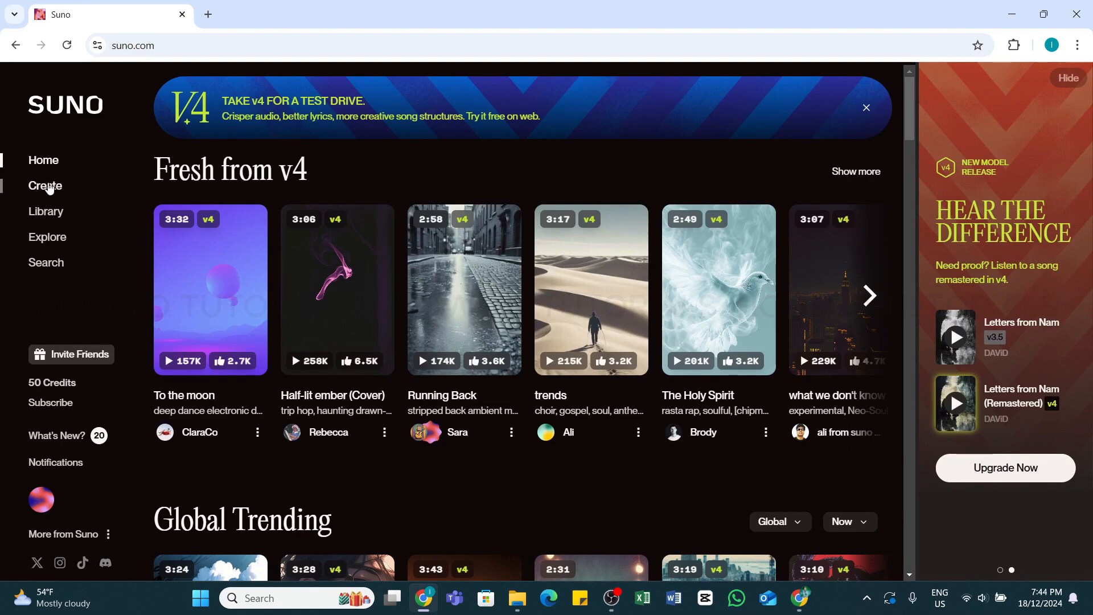
Switch to Suno's Create page from the left sidebar
click(45, 186)
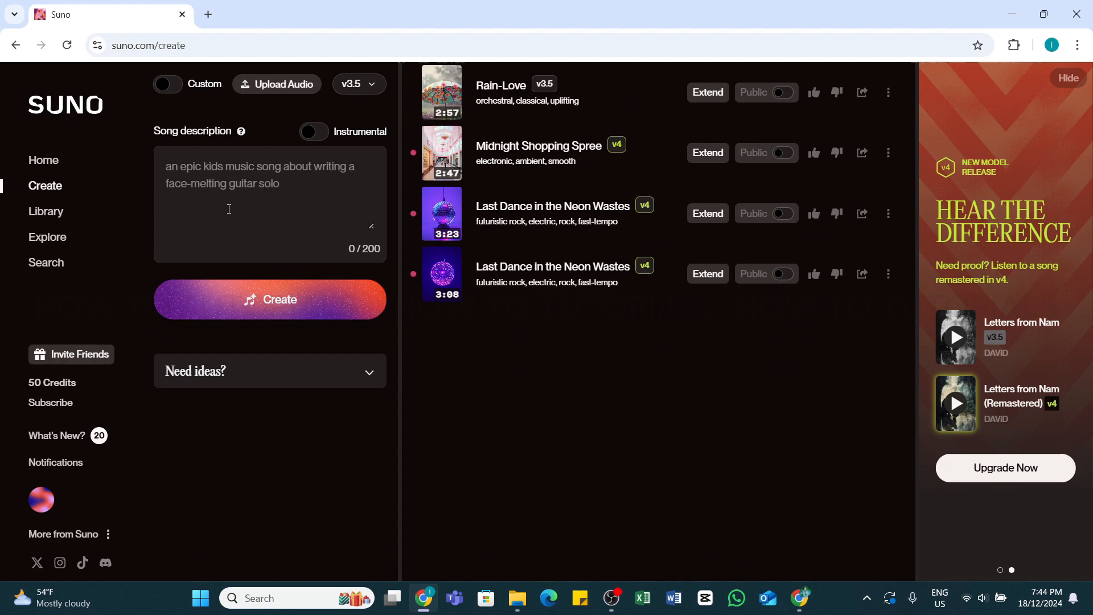
mouse_move(48, 161)
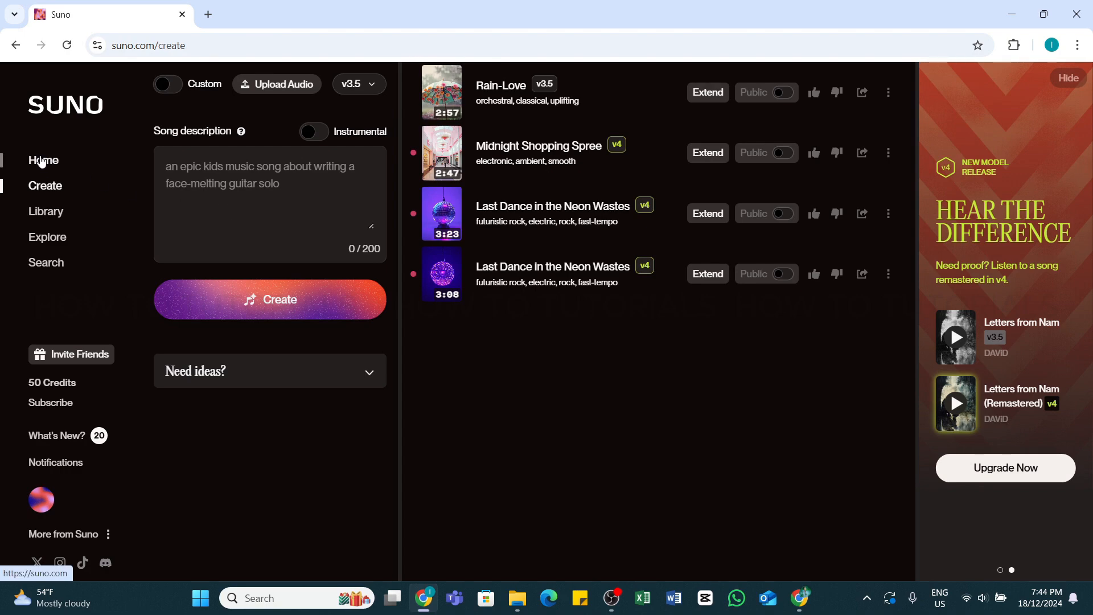
Back on Home, open Add to Playlist for the song 'To the moon'
click(42, 160)
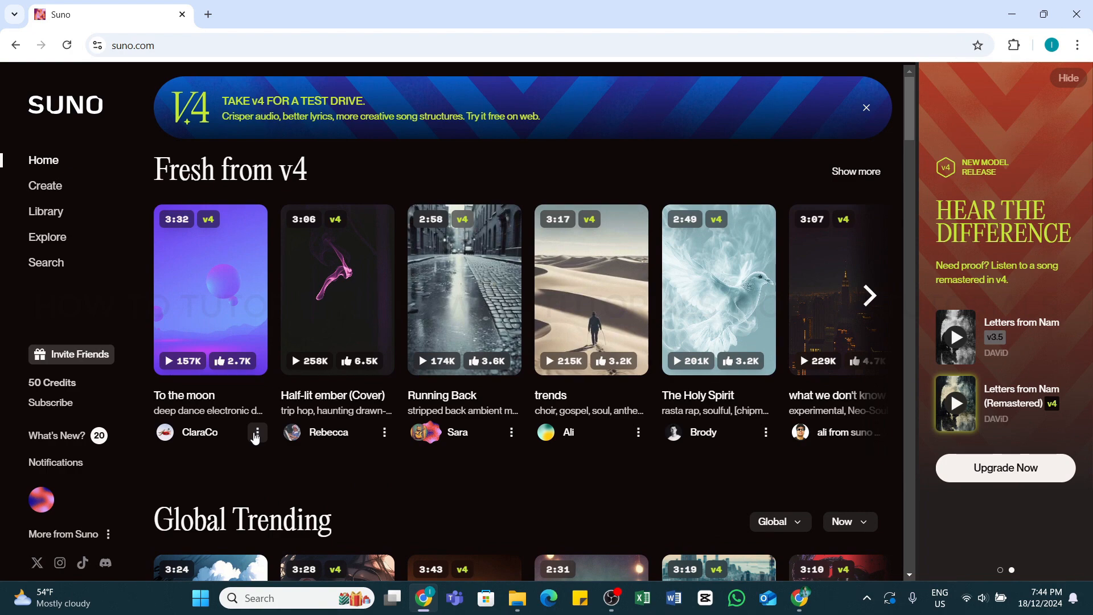
click(258, 432)
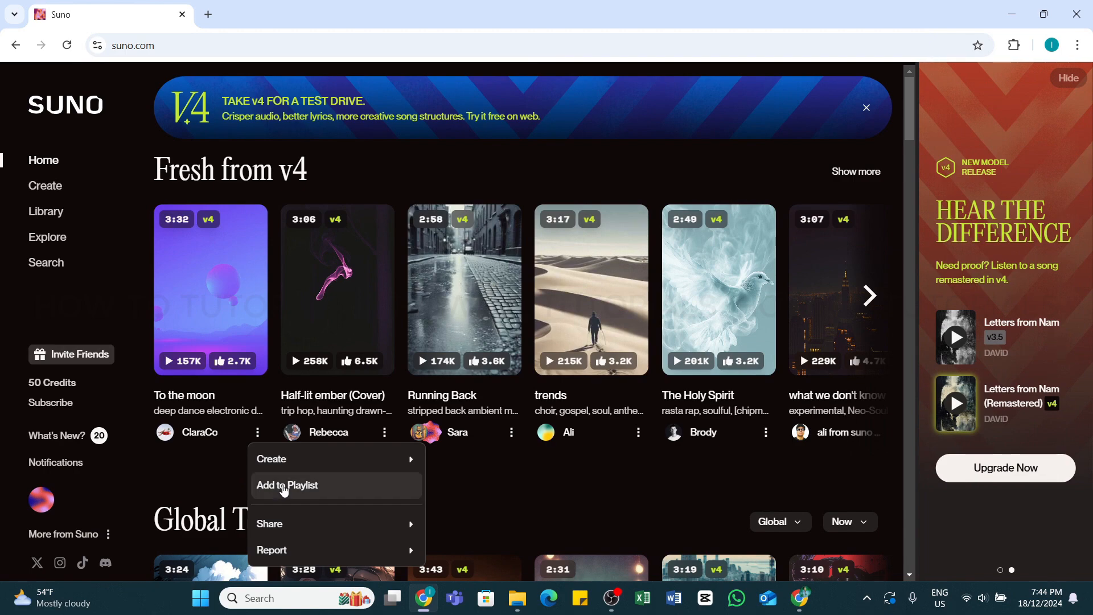
click(287, 485)
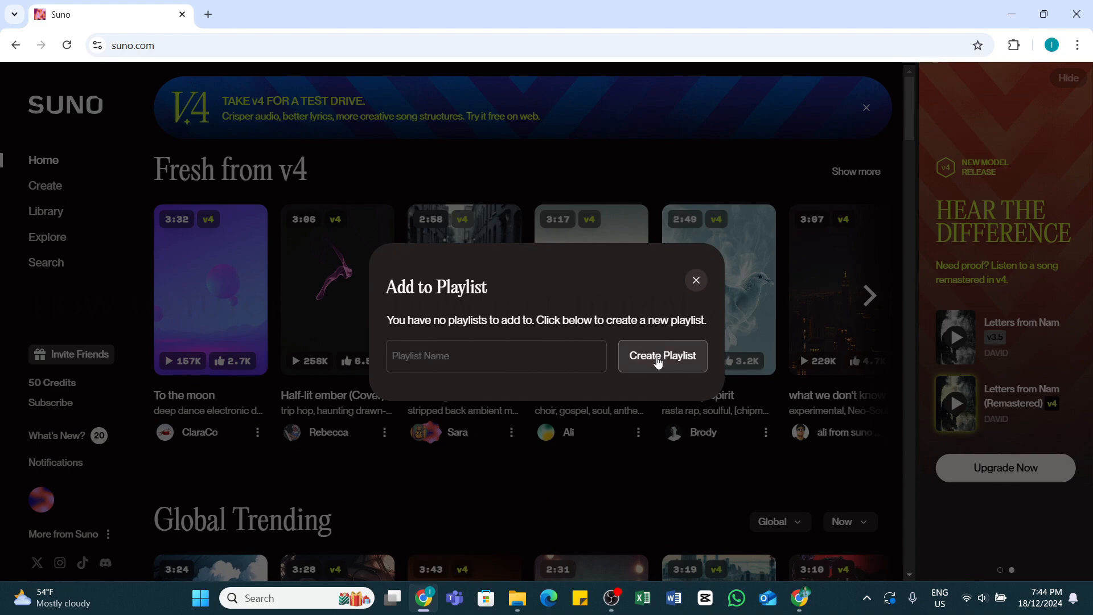
Create the playlist 'lunaz' and add 'To the moon' to it
click(496, 356)
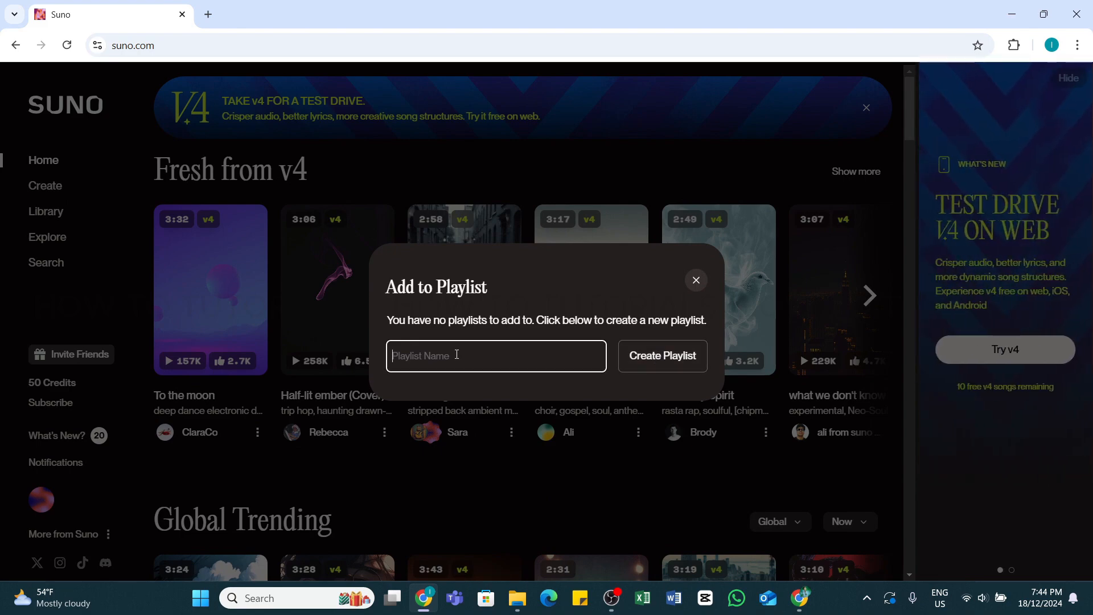
text(lunaz)
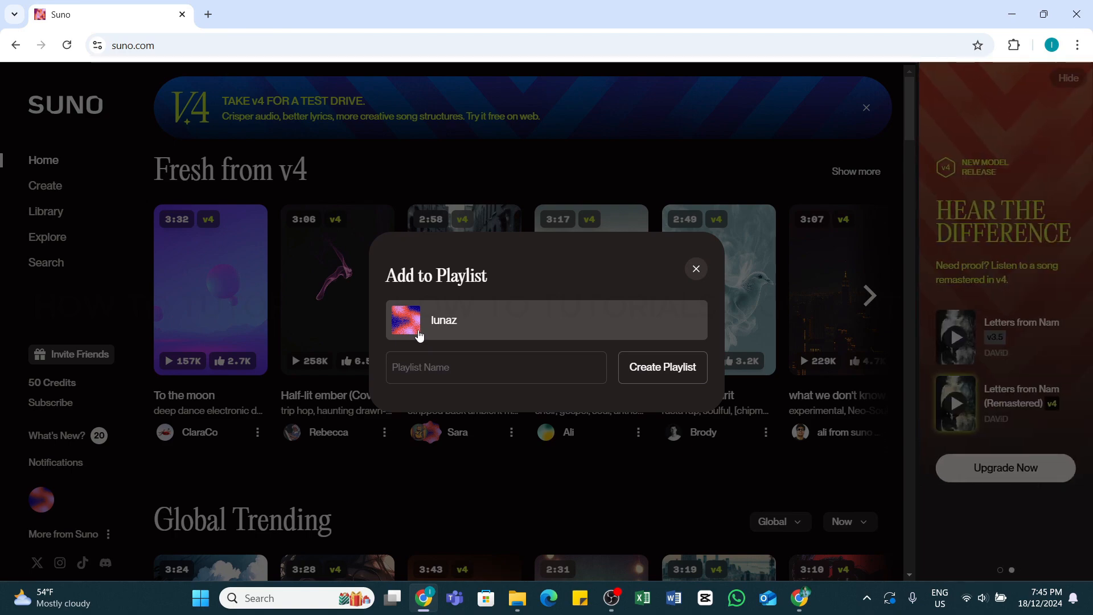
click(696, 269)
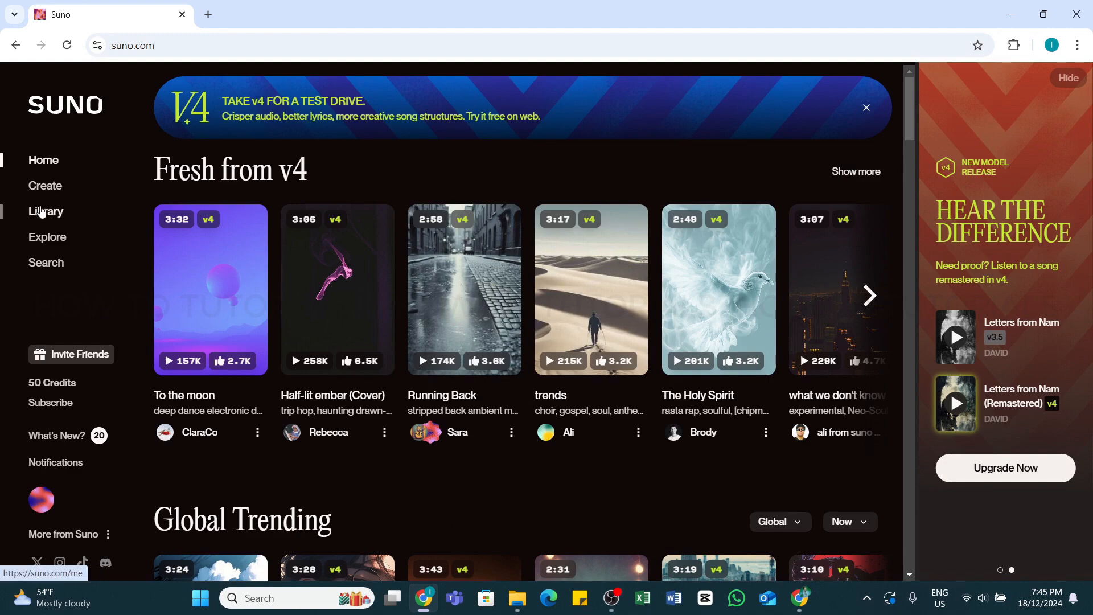
View the Library's Playlists tab, showing 'lunaz' with 1 song
click(46, 211)
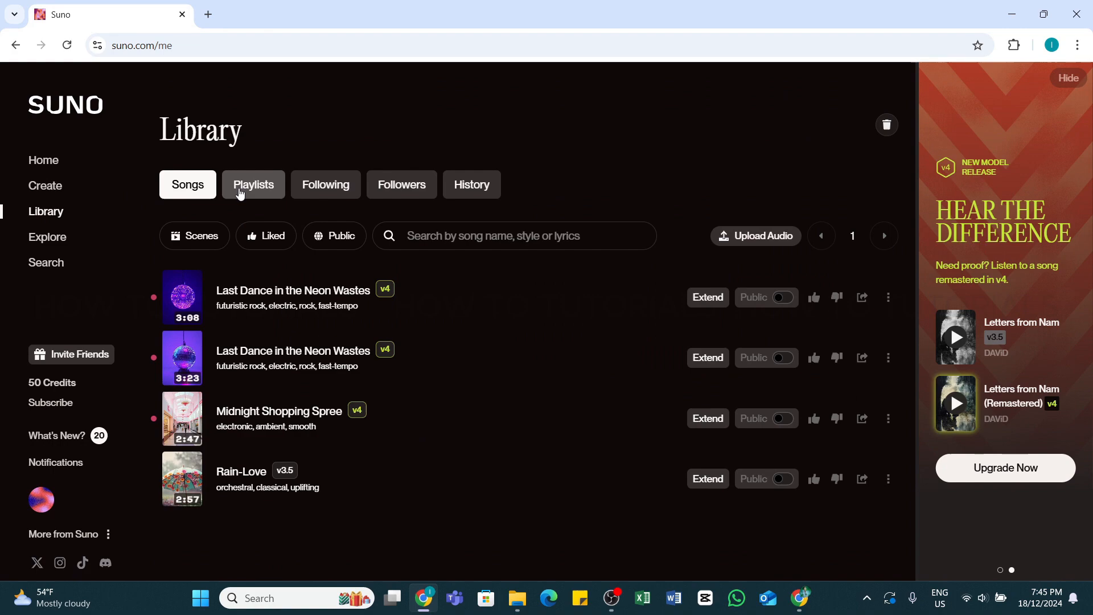
click(254, 184)
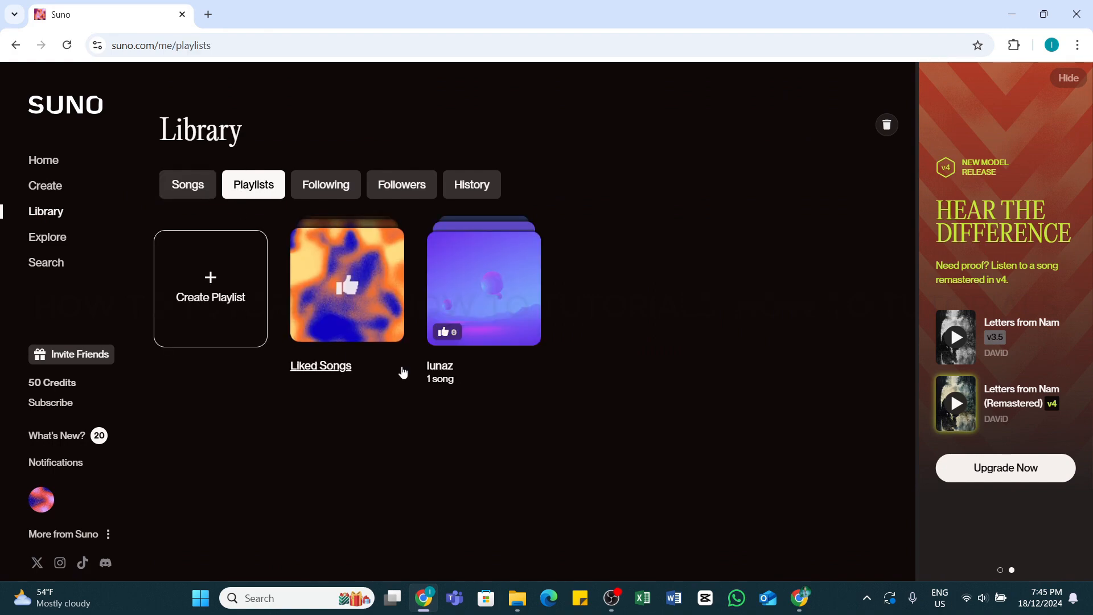